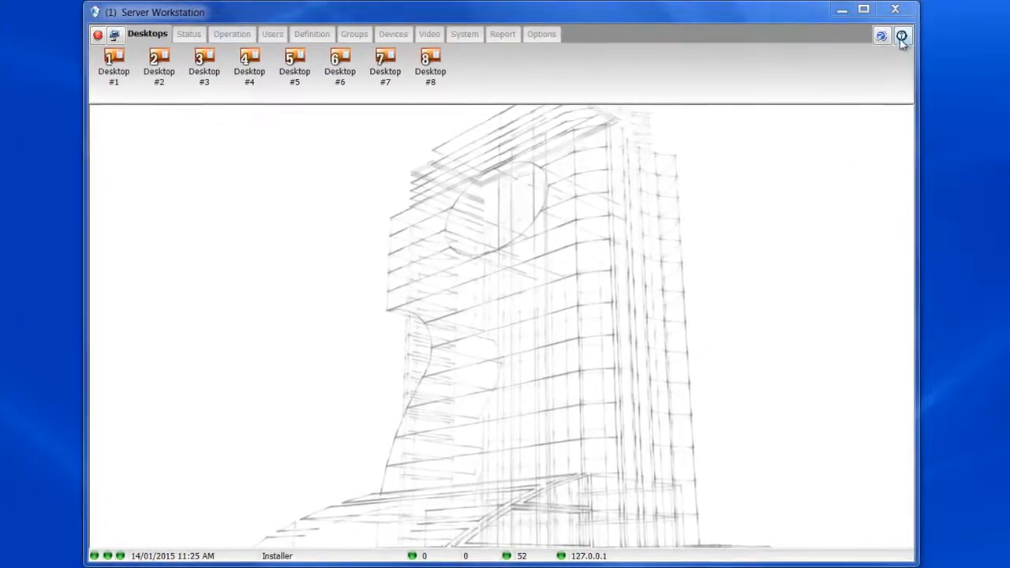
- Check the EntraPass version information from the Help menu and dismiss it
{"action": "left_click", "coordinate": [903, 36]}
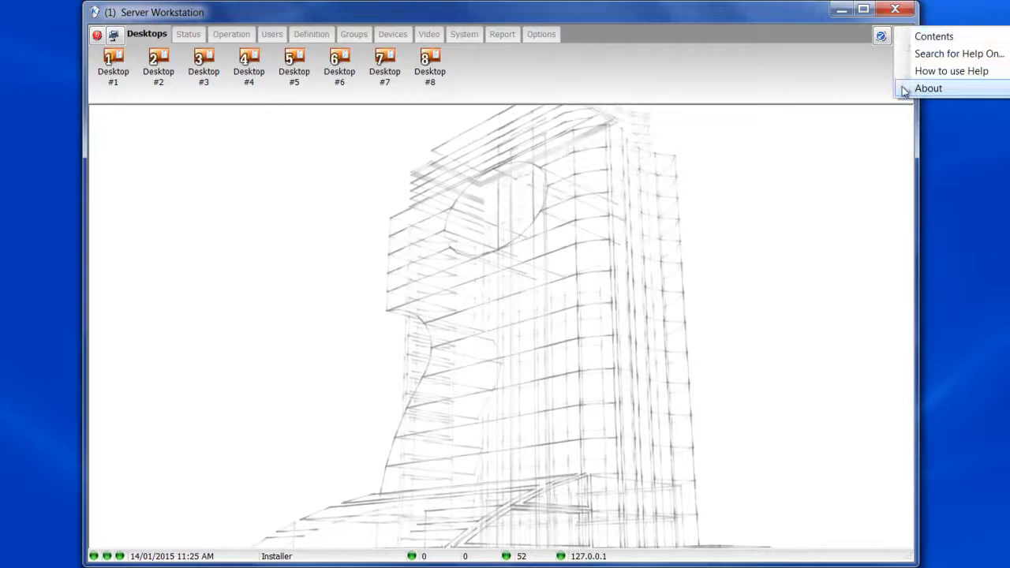
{"action": "left_click", "coordinate": [927, 89]}
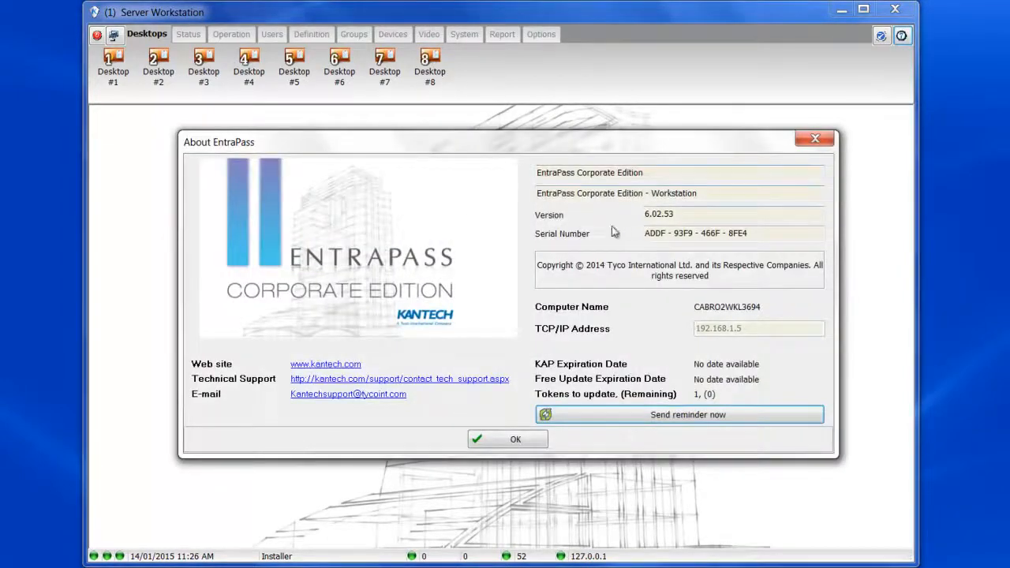
{"action": "mouse_move", "coordinate": [489, 230]}
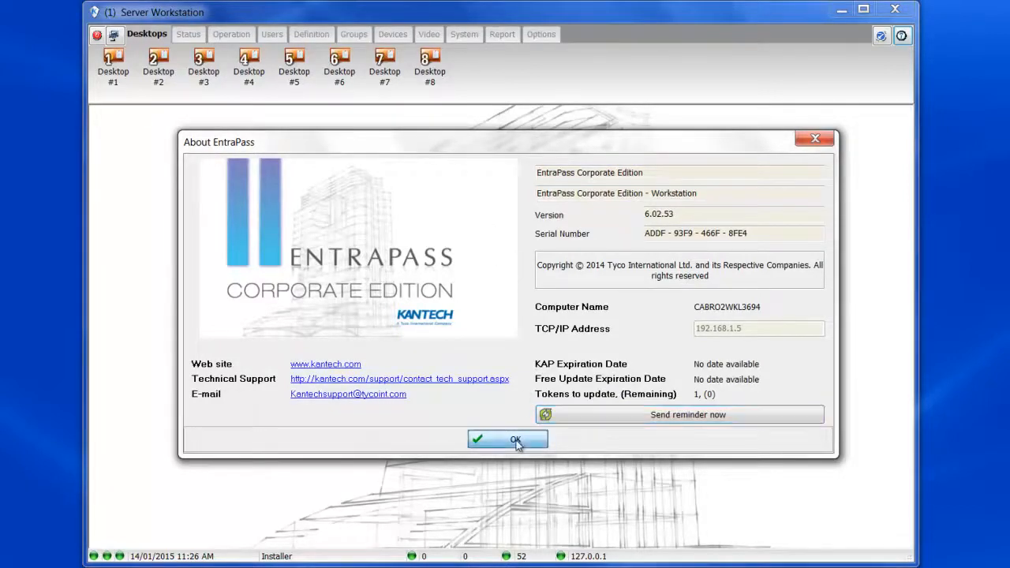
{"action": "left_click", "coordinate": [508, 439]}
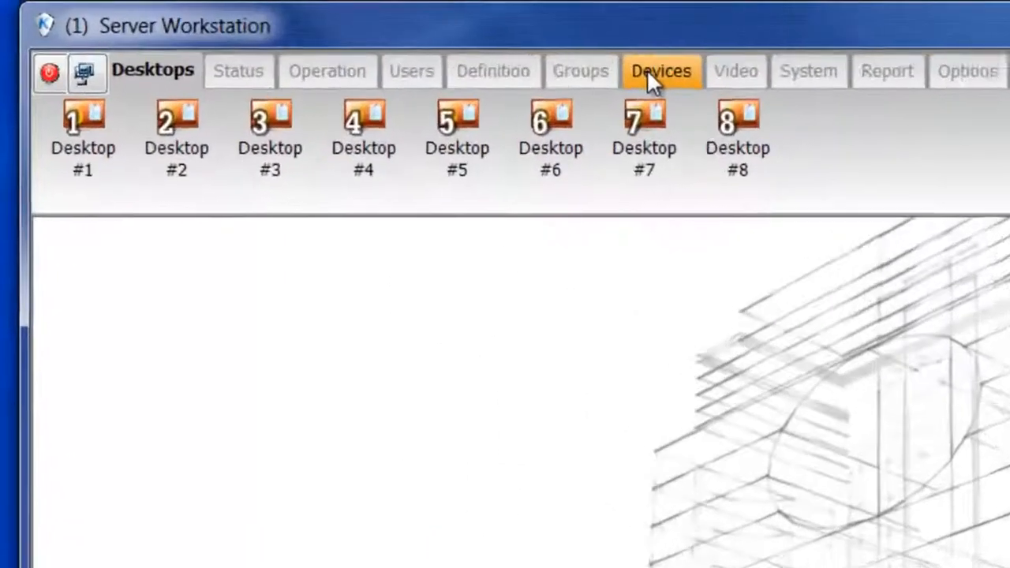
- Create a new connection named KT-1 under Devices > Connection with connection type Secure IP (KT-1)
{"action": "left_click", "coordinate": [661, 71]}
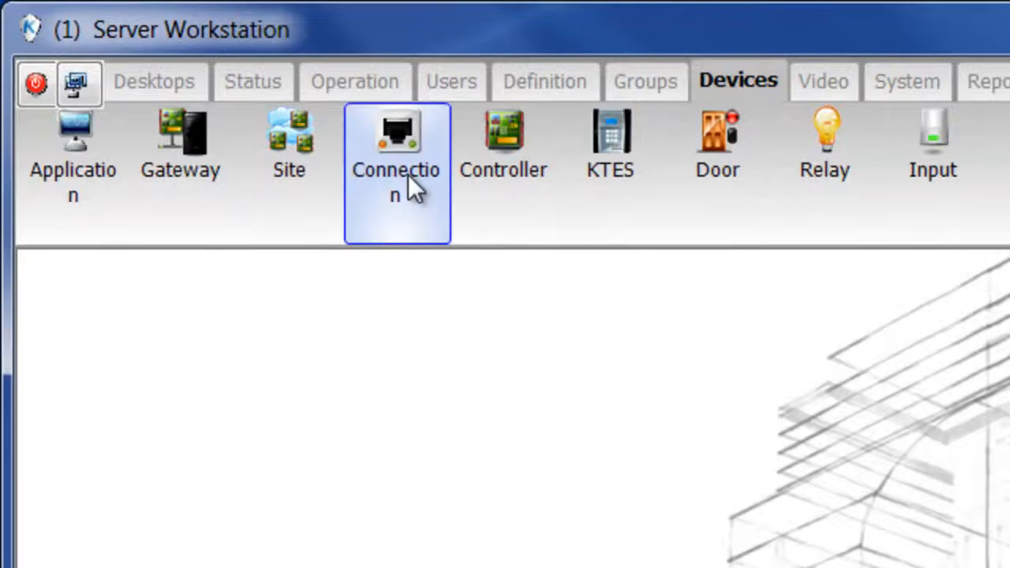
{"action": "left_click", "coordinate": [396, 142]}
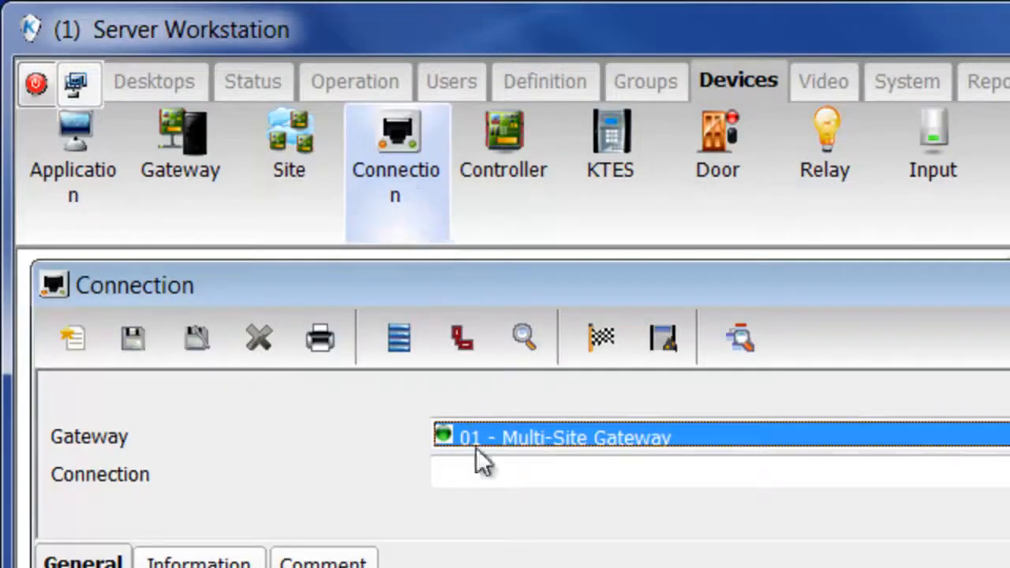
{"action": "mouse_move", "coordinate": [481, 513]}
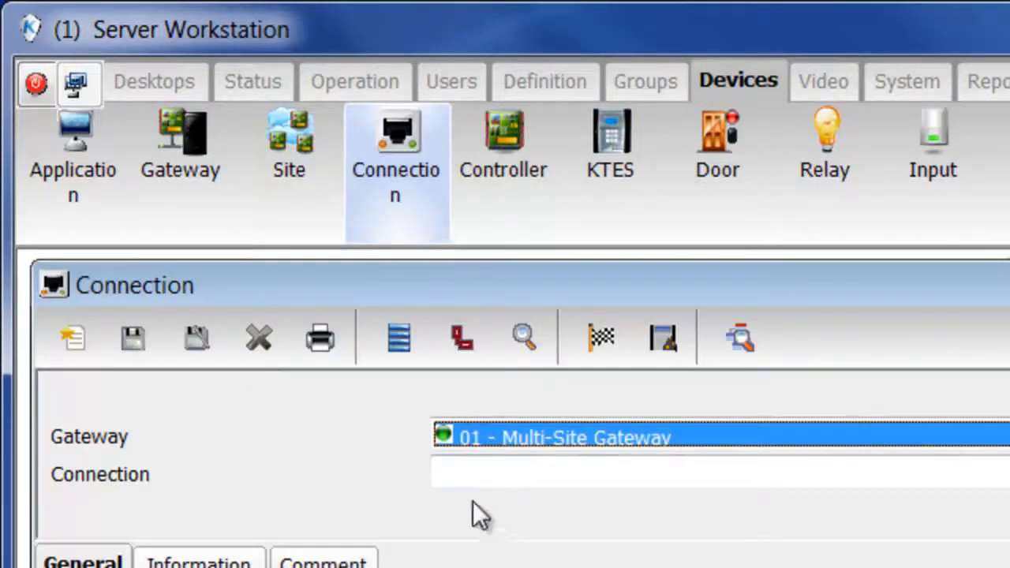
{"action": "left_click", "coordinate": [71, 338]}
{"action": "type", "text": "KT-1"}
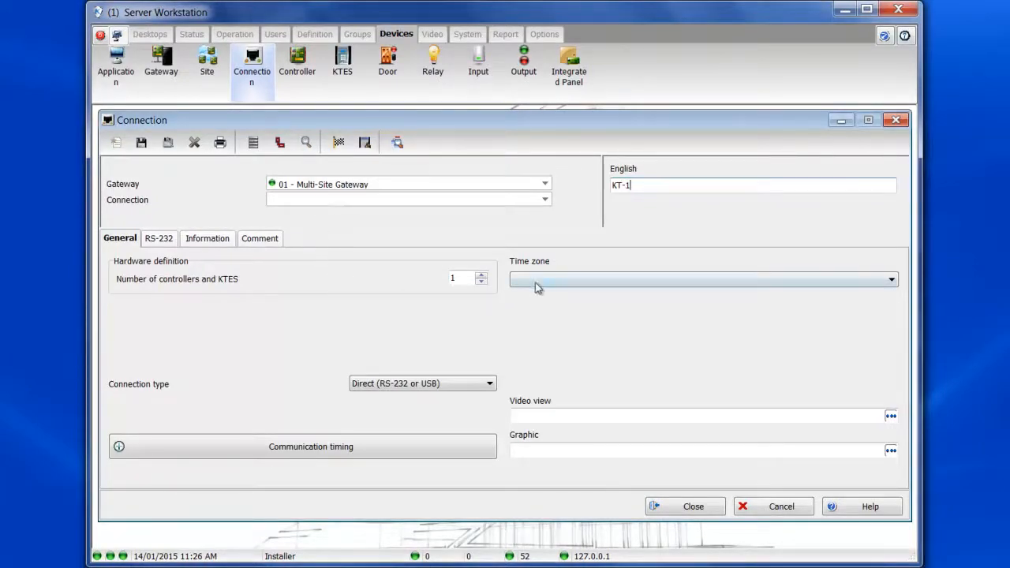
{"action": "left_click", "coordinate": [702, 278]}
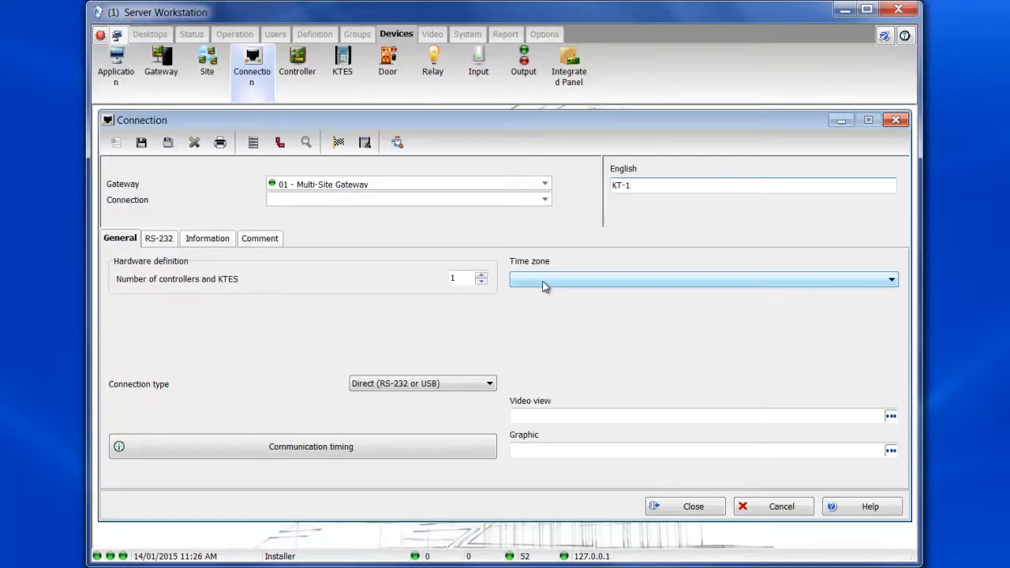
{"action": "mouse_move", "coordinate": [490, 342]}
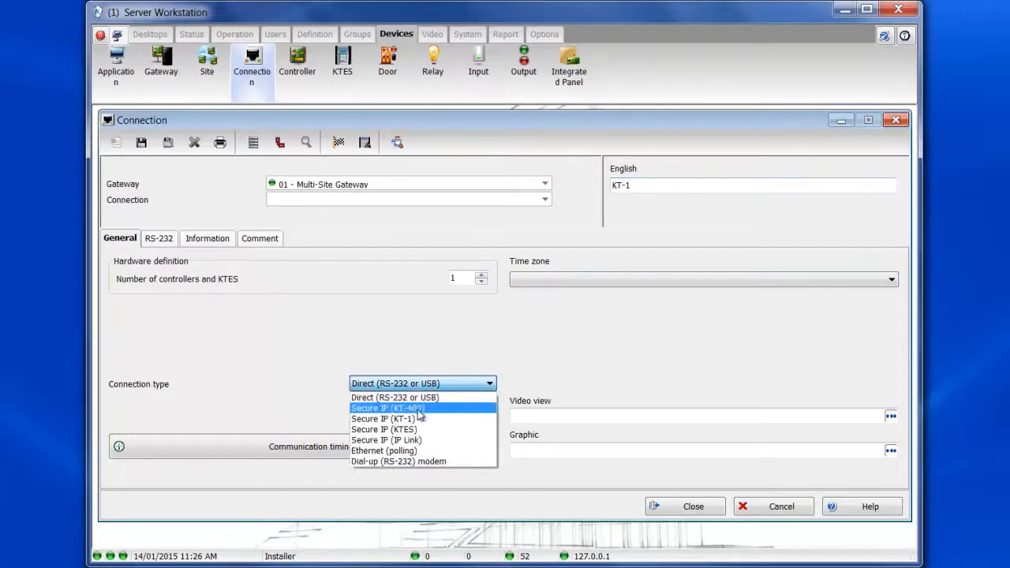
{"action": "mouse_move", "coordinate": [386, 419]}
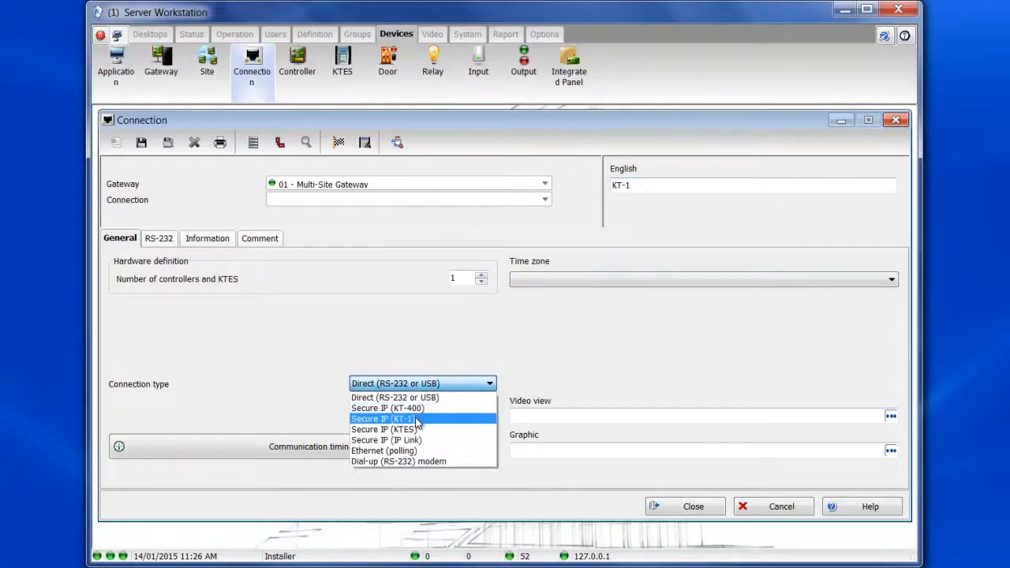
{"action": "left_click", "coordinate": [382, 419]}
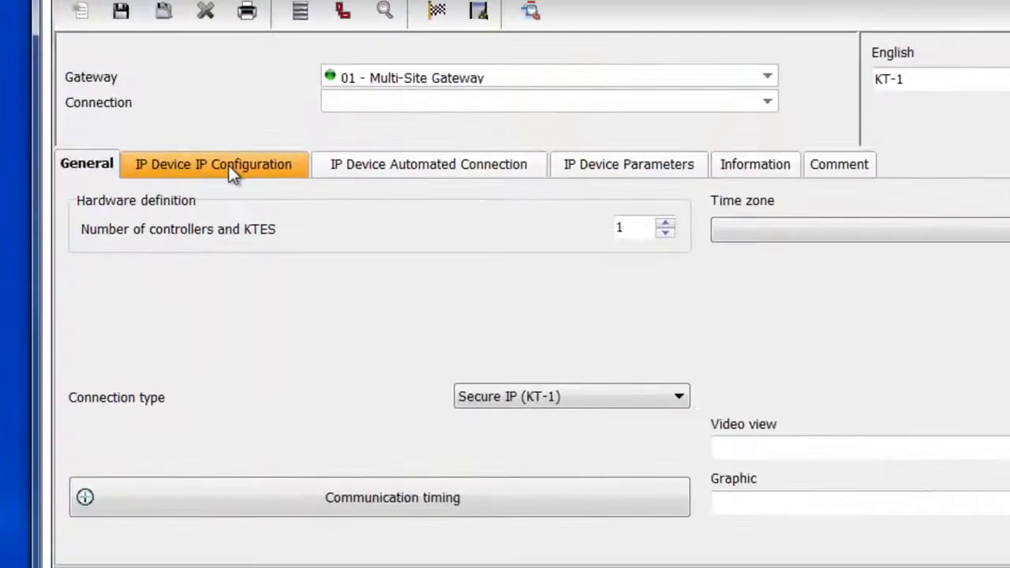
{"action": "left_click", "coordinate": [213, 164]}
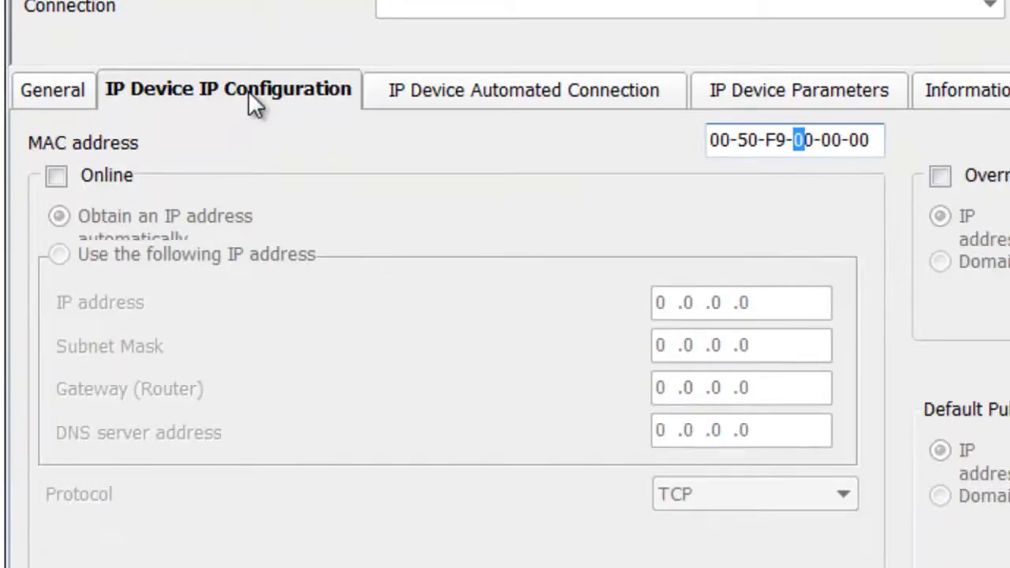
- Mark the IP device online with static IP 192.168.1.2 and subnet mask 255.255.255.0
{"action": "type", "text": "50"}
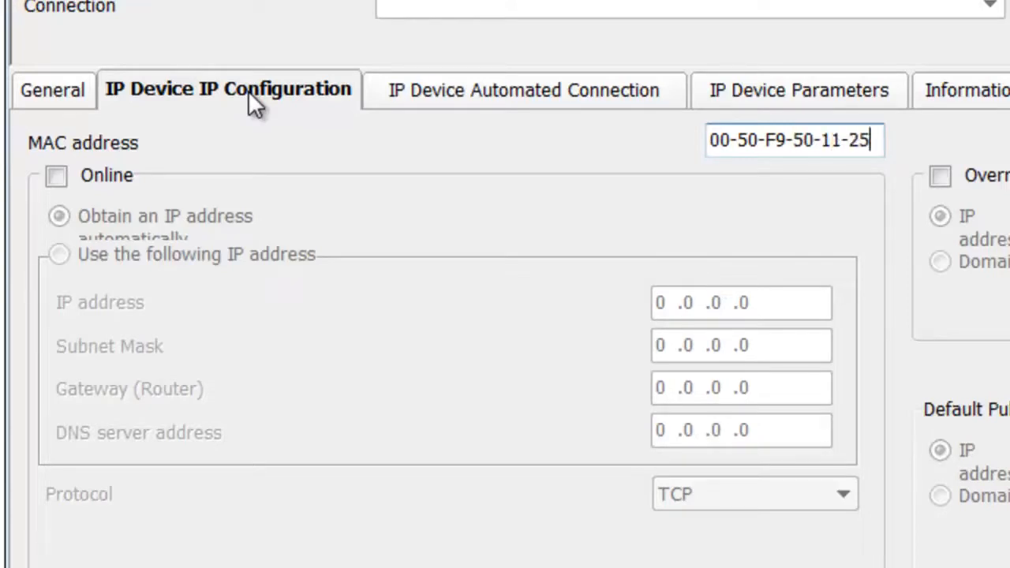
{"action": "mouse_move", "coordinate": [97, 133]}
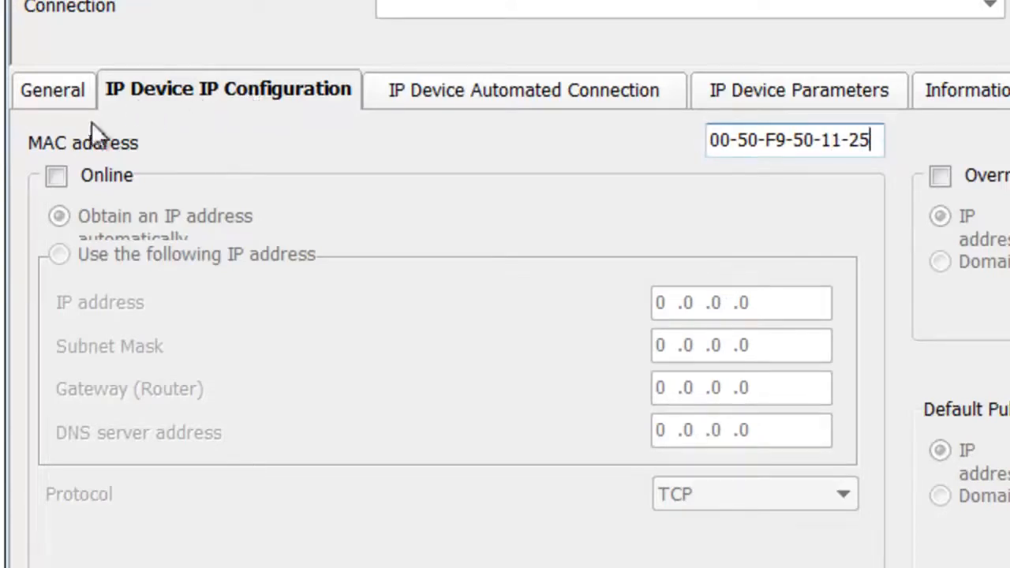
{"action": "left_click", "coordinate": [57, 175]}
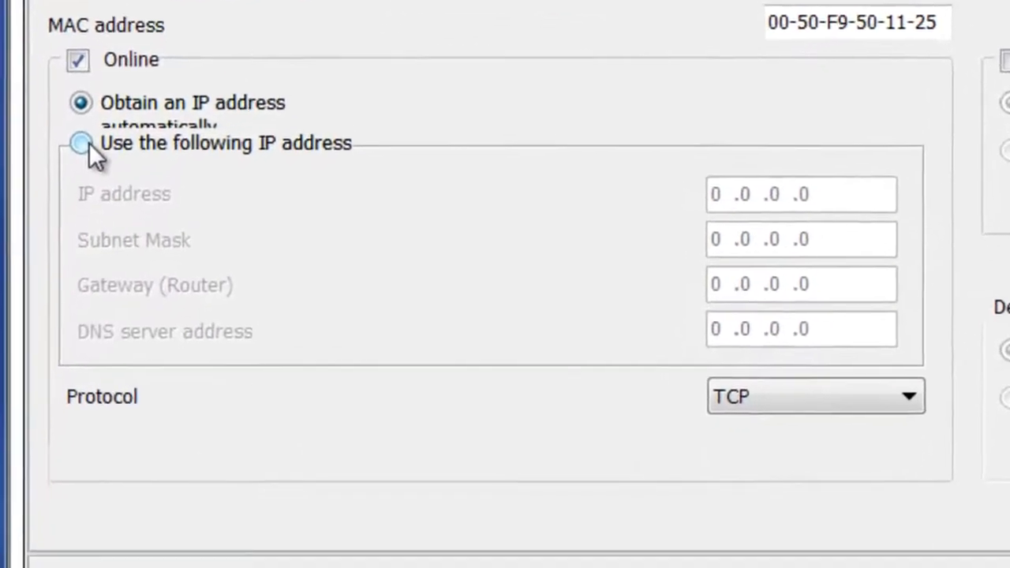
{"action": "left_click", "coordinate": [81, 143]}
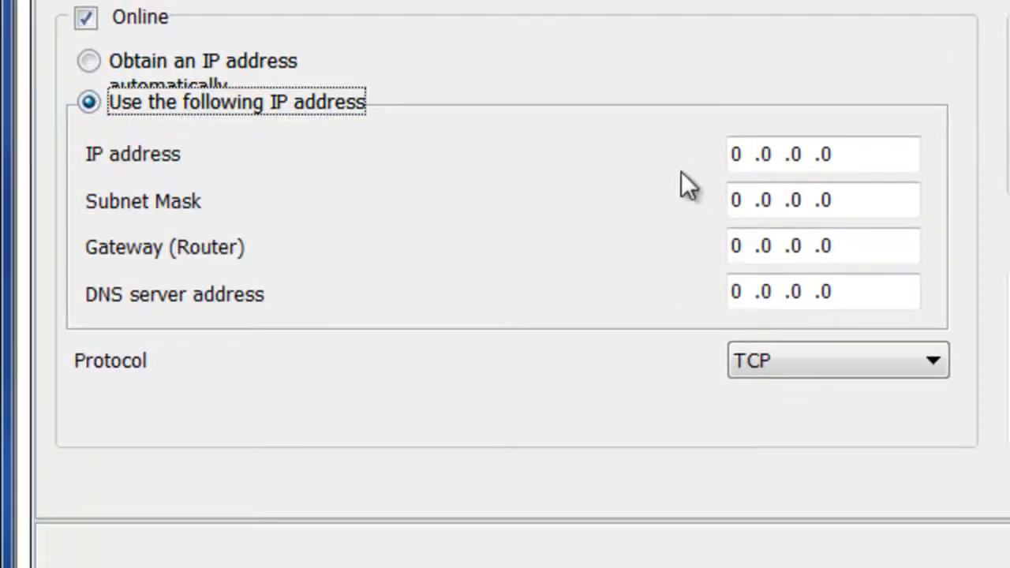
{"action": "left_click", "coordinate": [735, 154]}
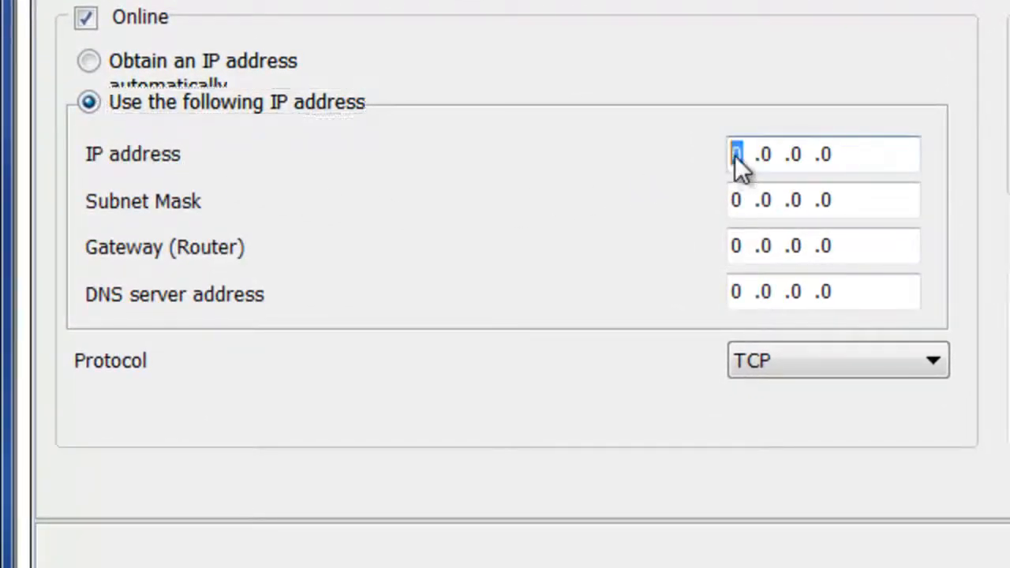
{"action": "type", "text": "192.168"}
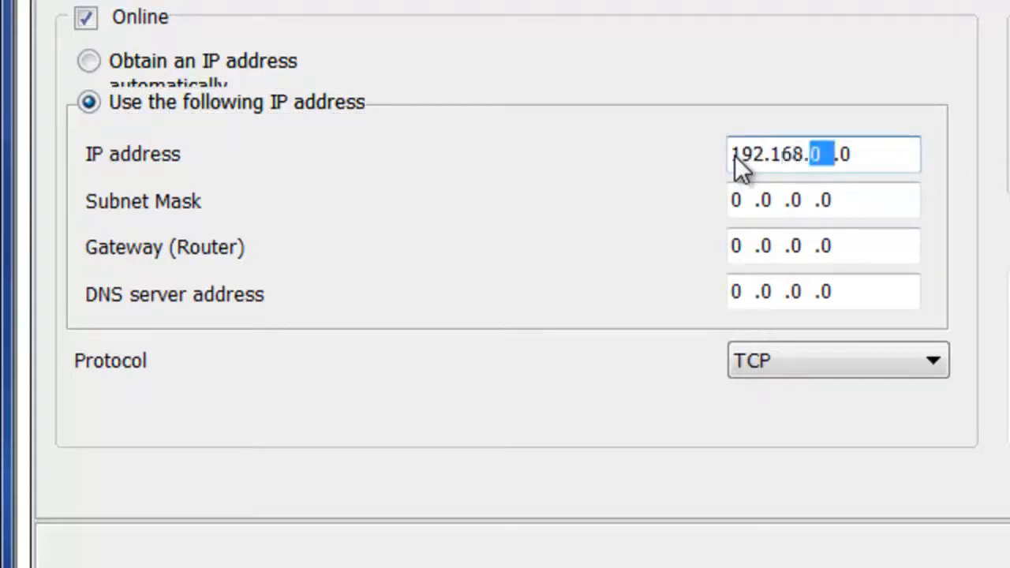
{"action": "type", "text": "1"}
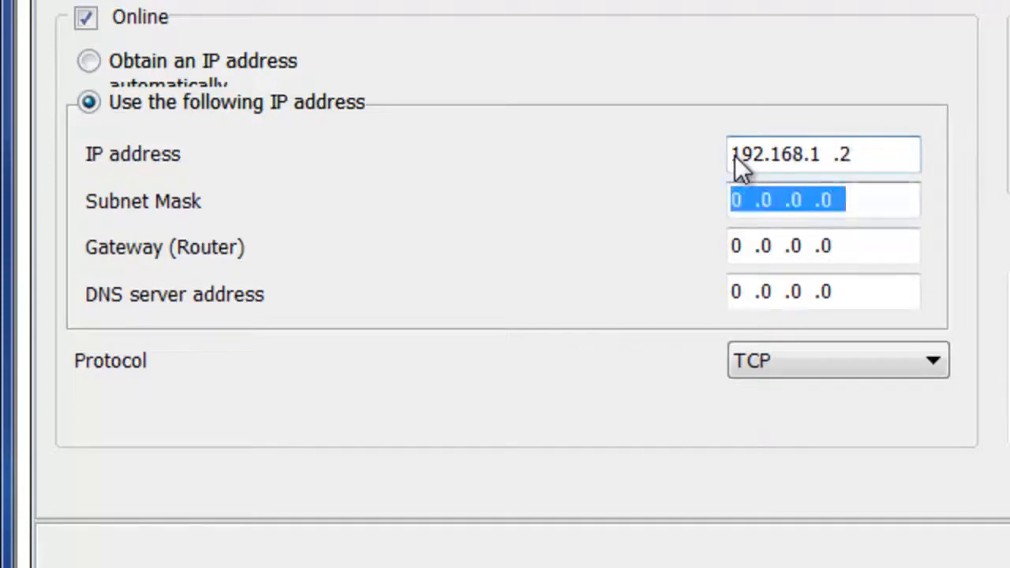
{"action": "type", "text": "255.  .  ."}
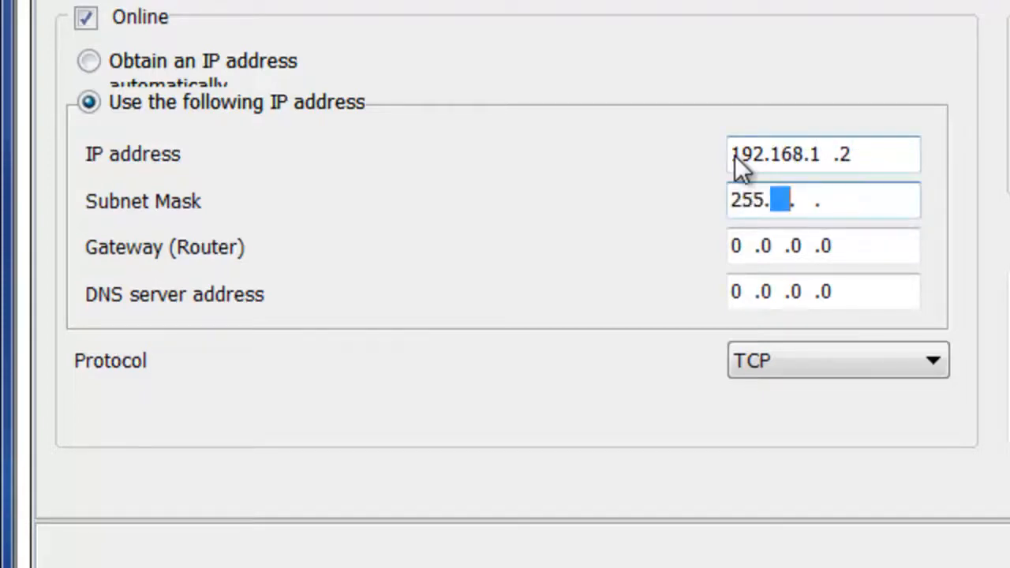
{"action": "type", "text": "255.2"}
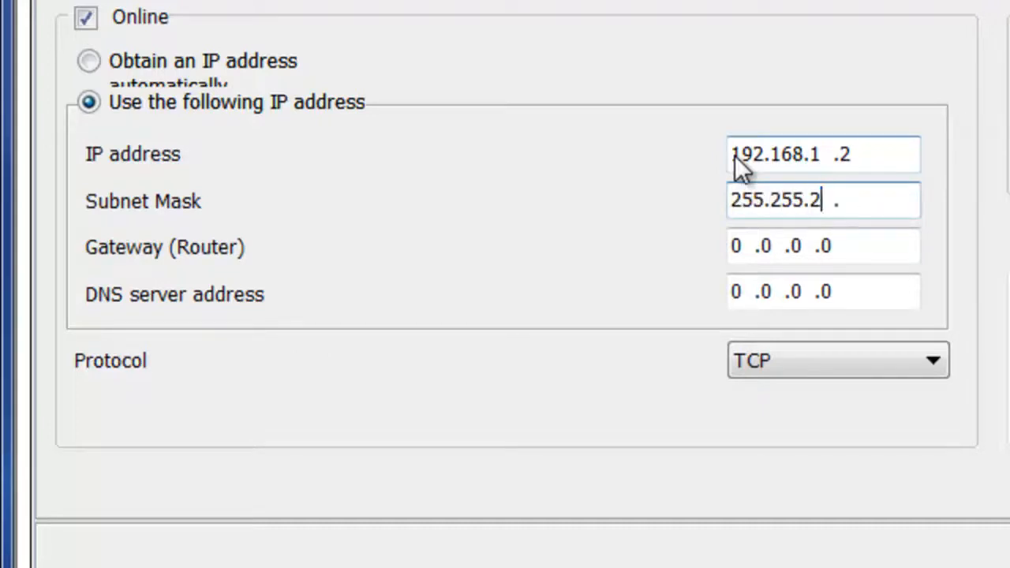
{"action": "type", "text": "55.0"}
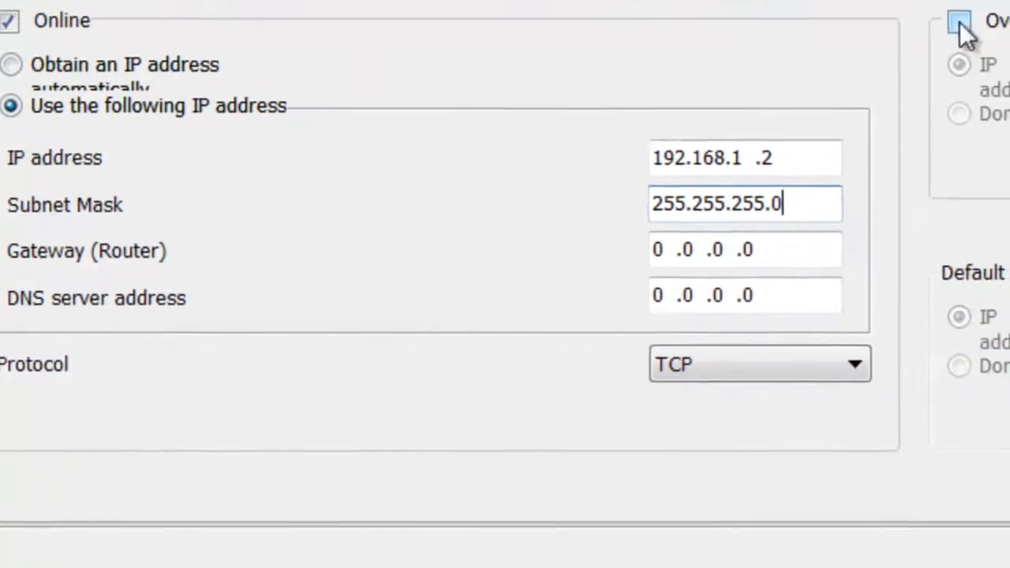
- Enable Override Gateway IP Address and confirm the gateway address 192.168.1.5
{"action": "left_click", "coordinate": [960, 22]}
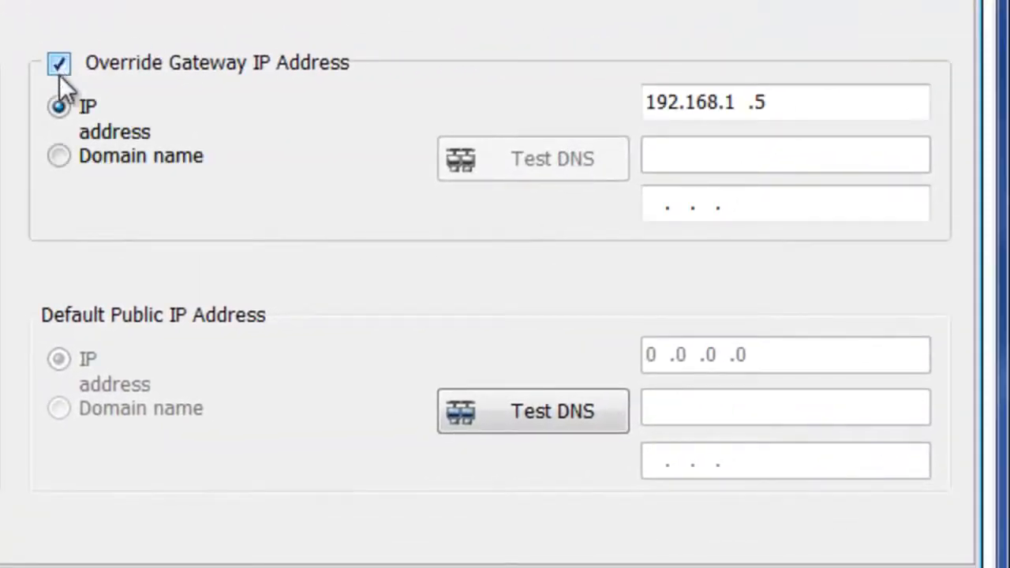
{"action": "left_click", "coordinate": [784, 101]}
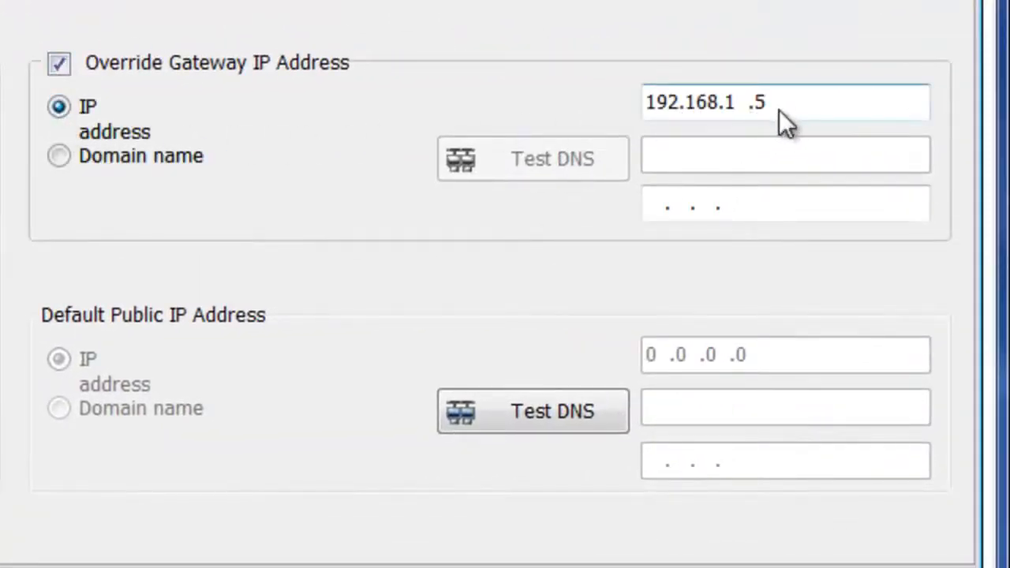
{"action": "double_click", "coordinate": [760, 101]}
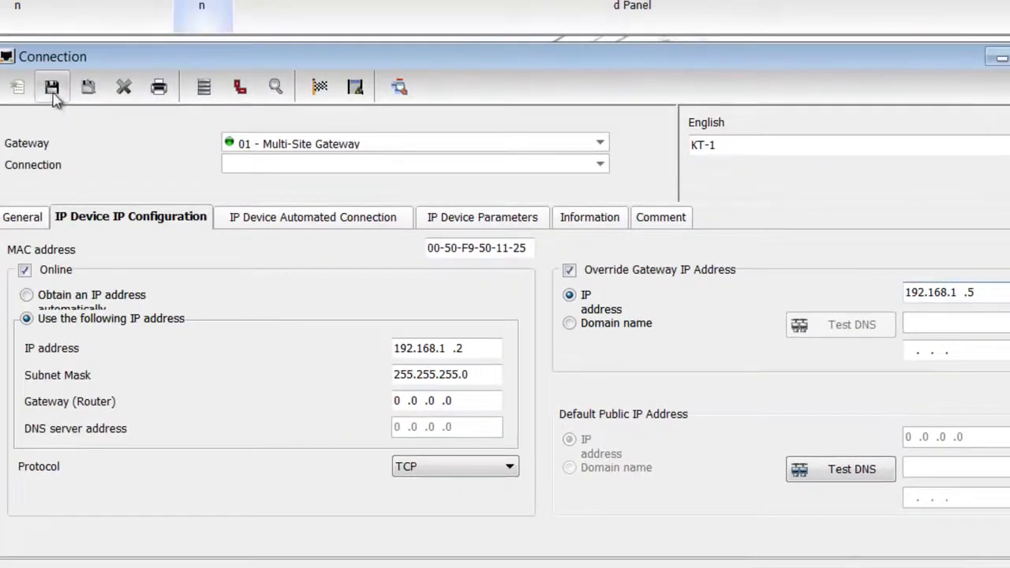
- Save KT-1, accept and confirm Express Setup for its devices, and close the connection window
{"action": "left_click", "coordinate": [52, 87]}
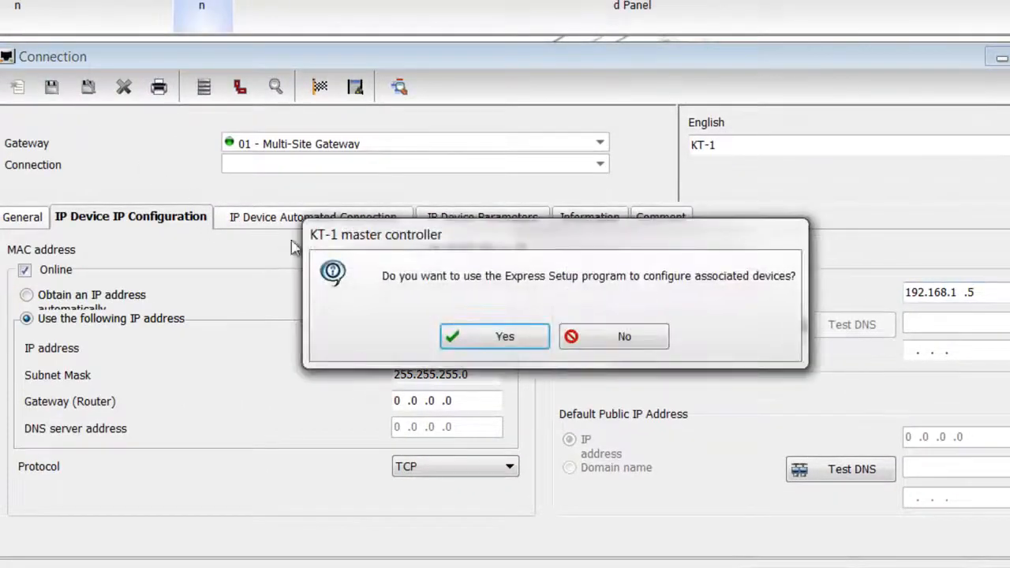
{"action": "left_click", "coordinate": [492, 336]}
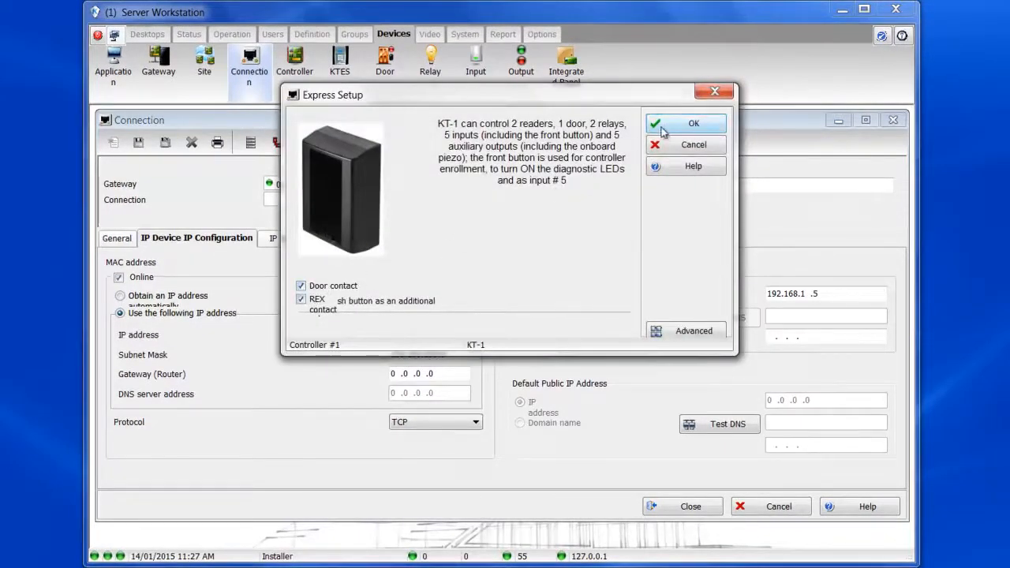
{"action": "left_click", "coordinate": [695, 123]}
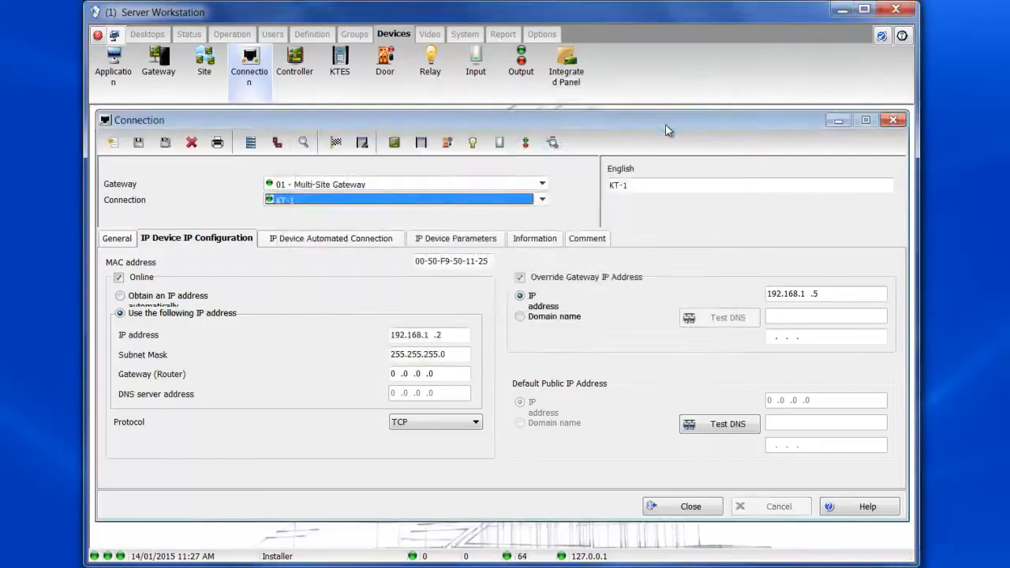
{"action": "mouse_move", "coordinate": [598, 221]}
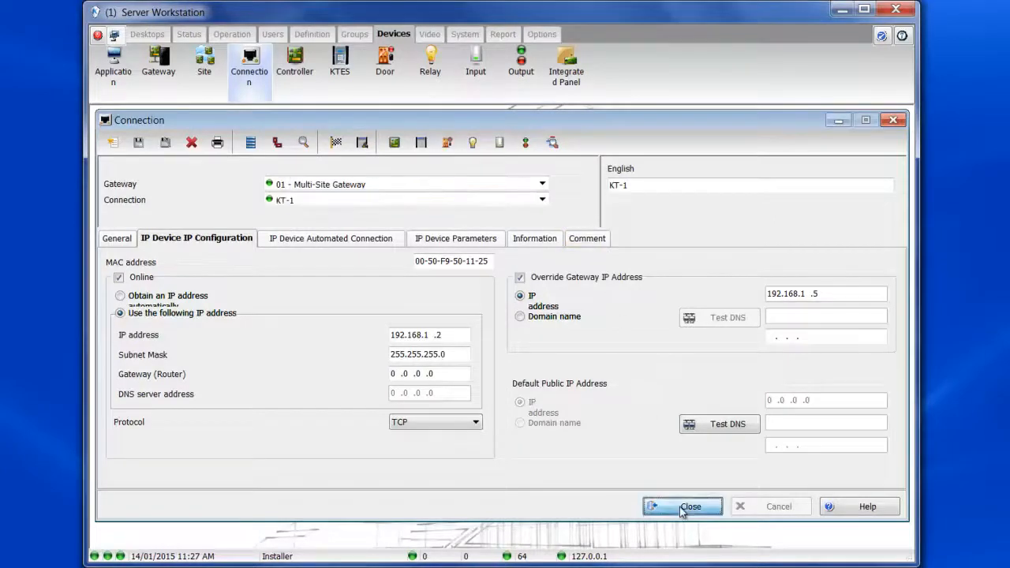
{"action": "left_click", "coordinate": [682, 507]}
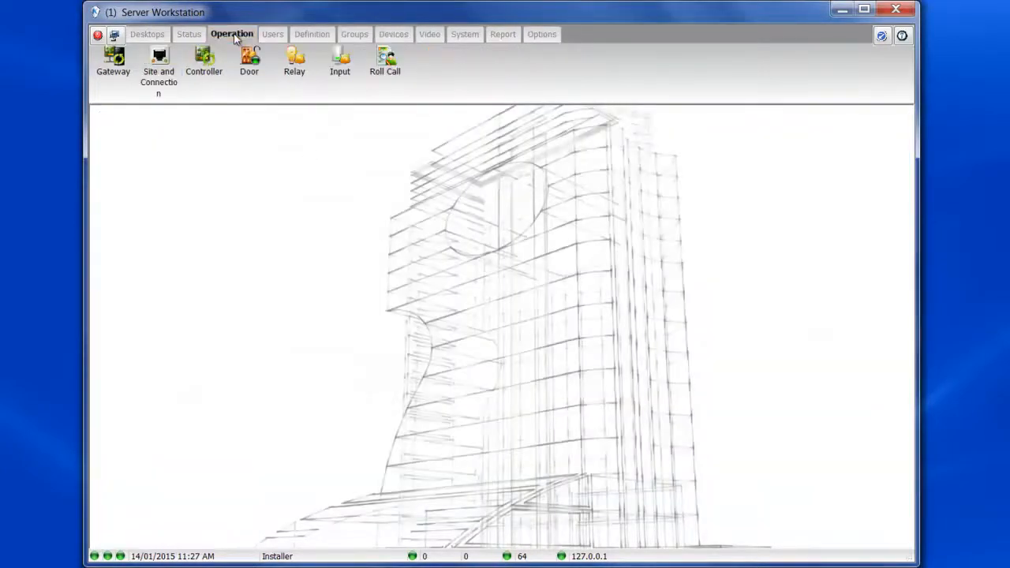
- Show the Site and Connection status list from the Operation functions, with KT-1 still unknown
{"action": "left_click", "coordinate": [158, 63]}
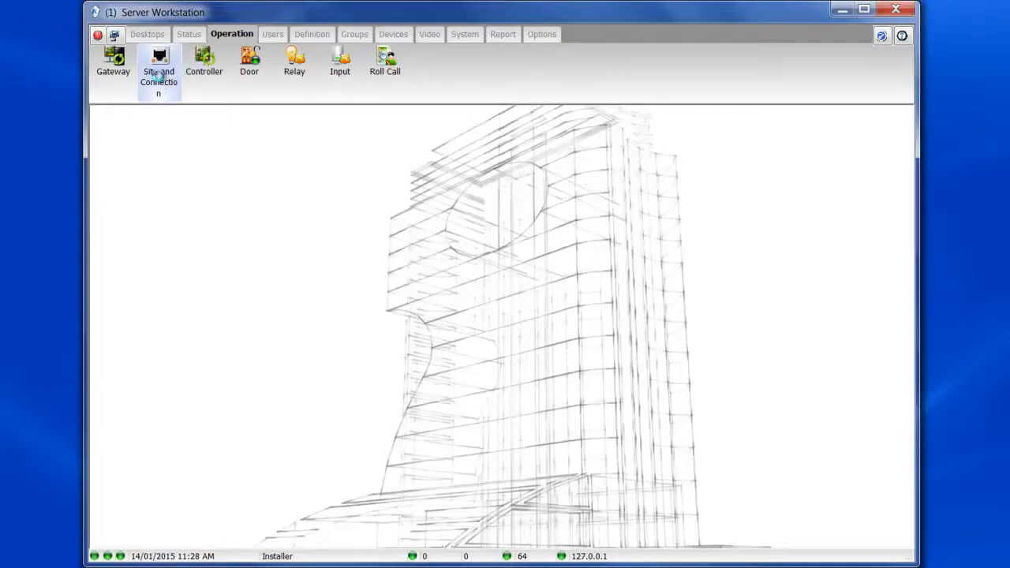
{"action": "left_click", "coordinate": [158, 63]}
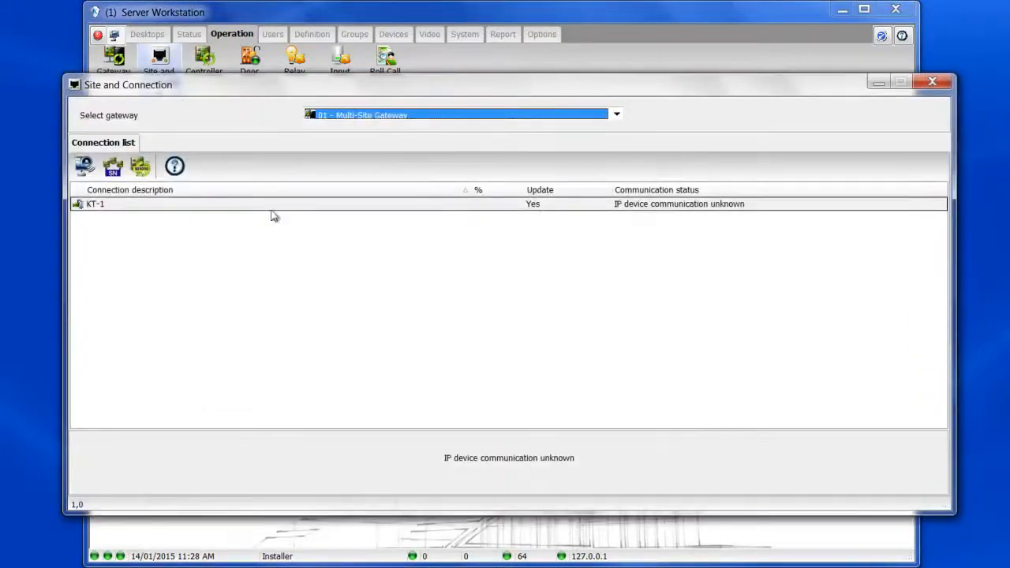
{"action": "mouse_move", "coordinate": [417, 283]}
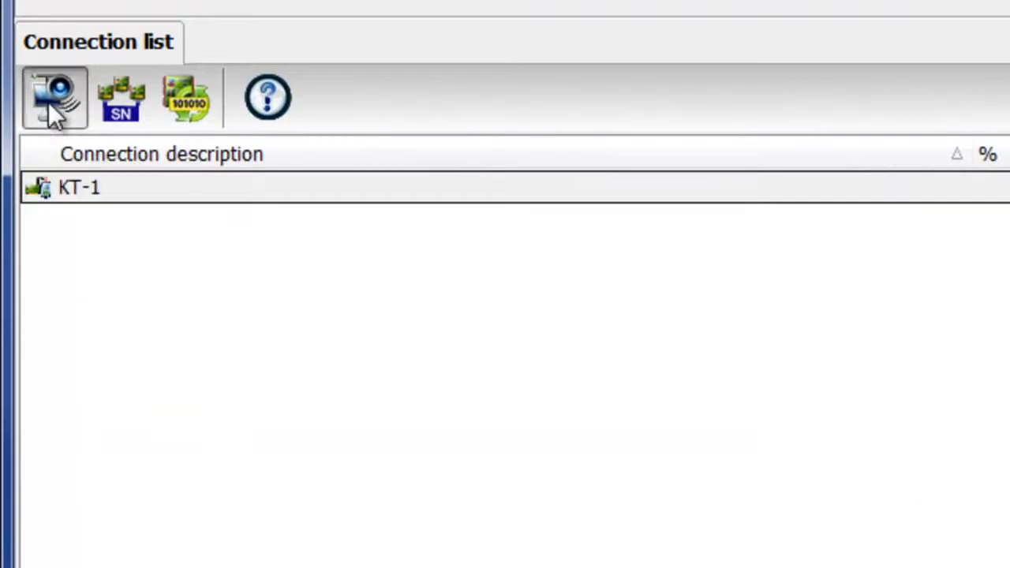
{"action": "mouse_move", "coordinate": [53, 98]}
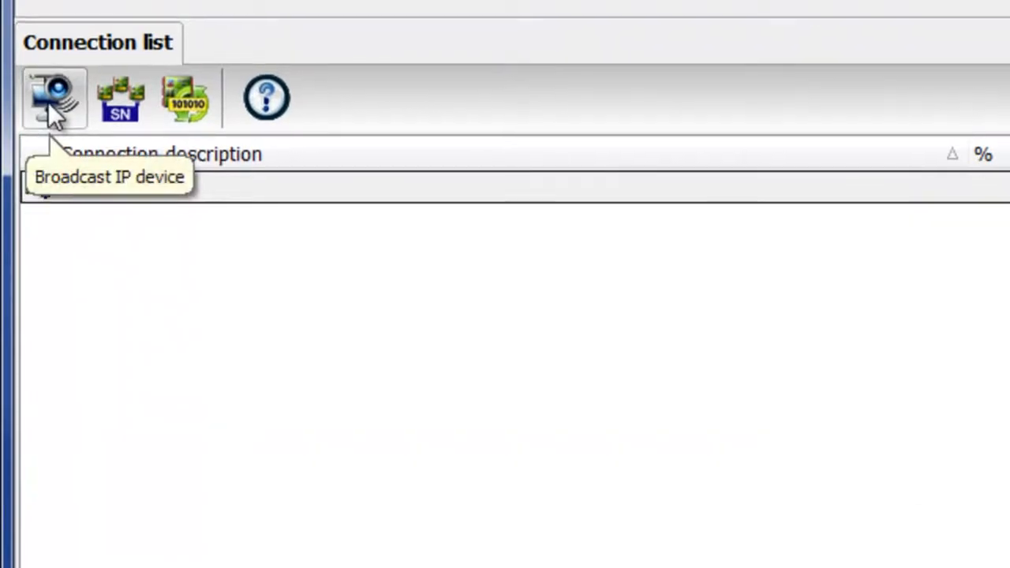
- Broadcast to the IP device until KT-1 reports communication OK, then close the status list
{"action": "left_click", "coordinate": [53, 98]}
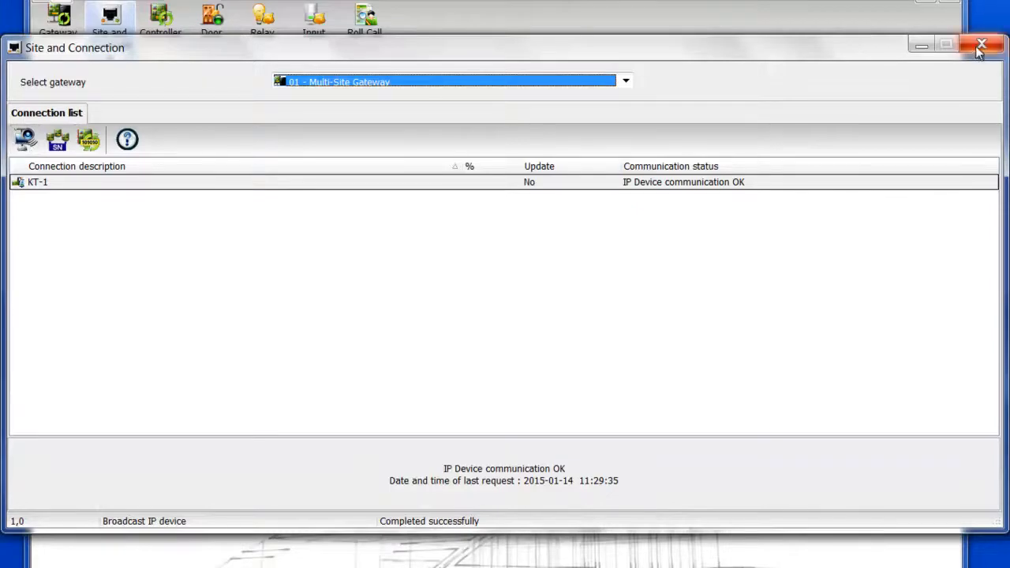
{"action": "left_click", "coordinate": [982, 44]}
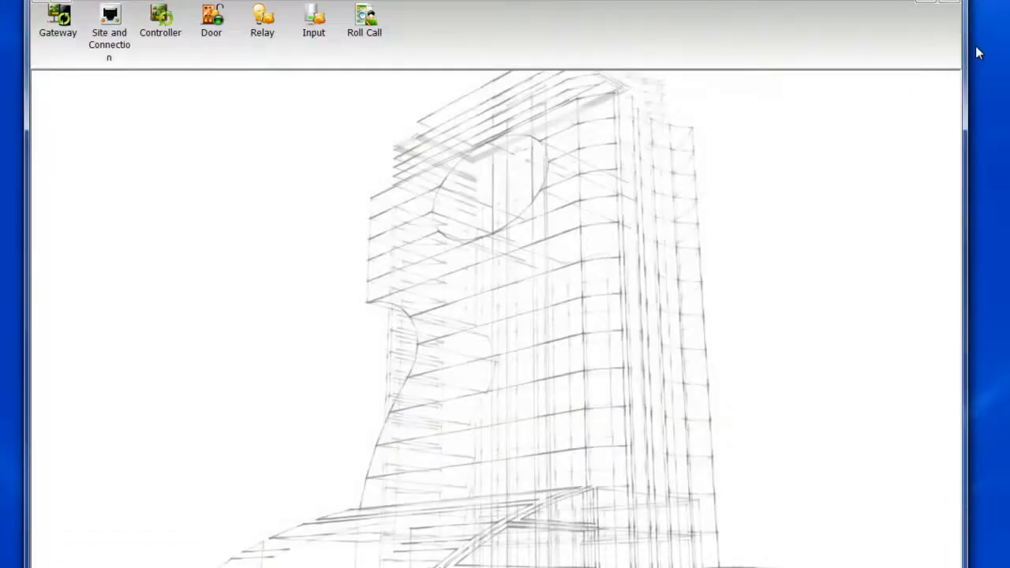